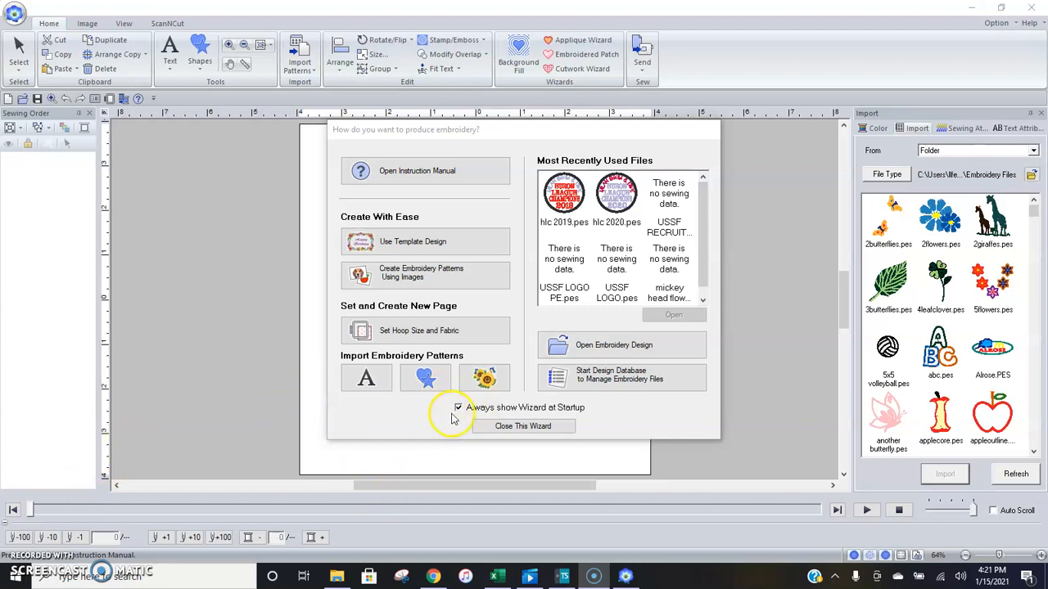
mouse_move(468, 421)
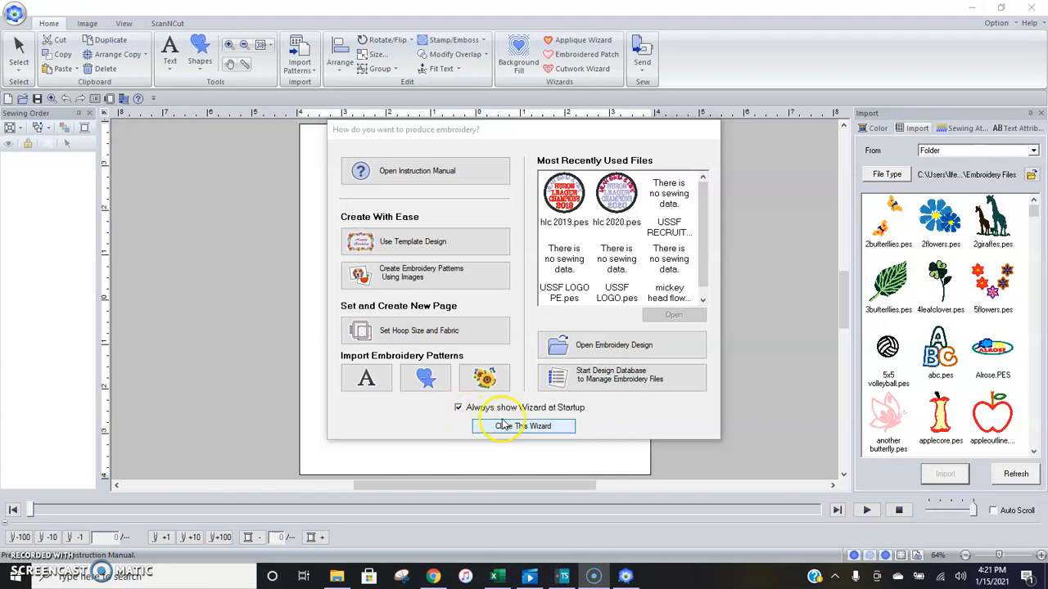
mouse_move(558, 407)
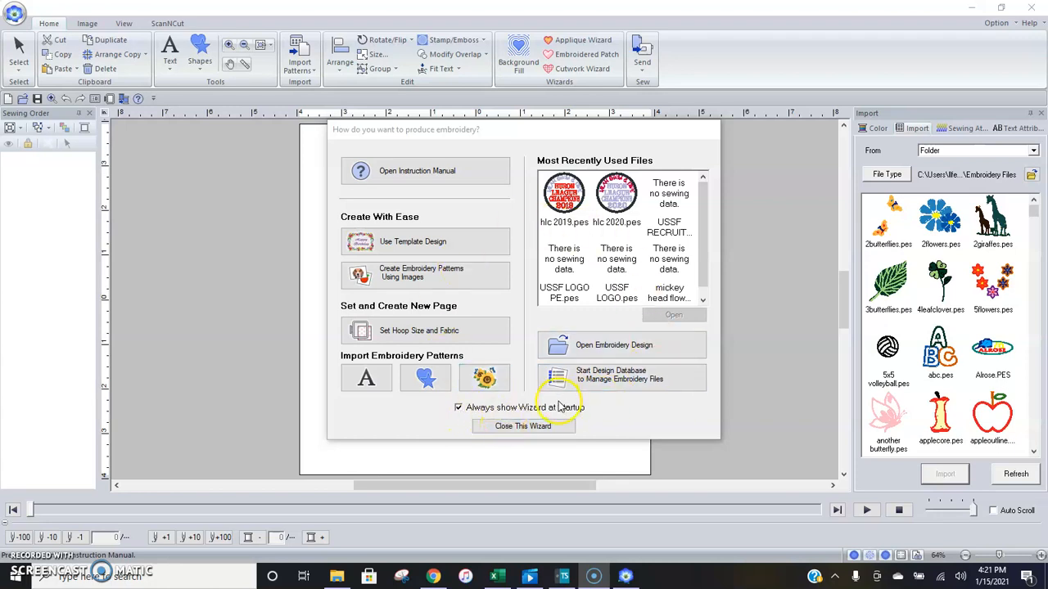
mouse_move(581, 163)
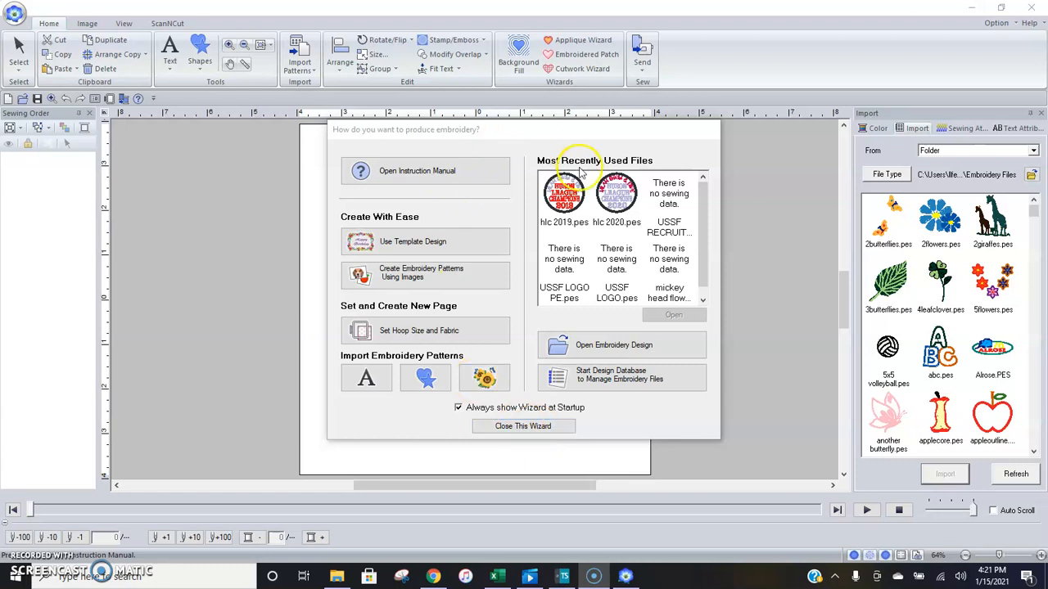
mouse_move(559, 356)
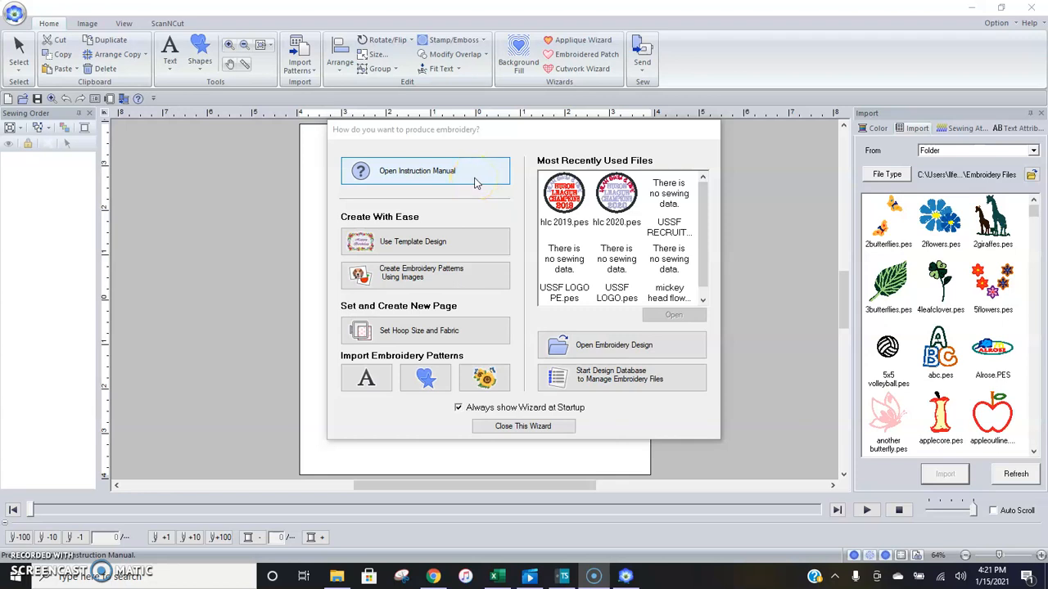
mouse_move(491, 252)
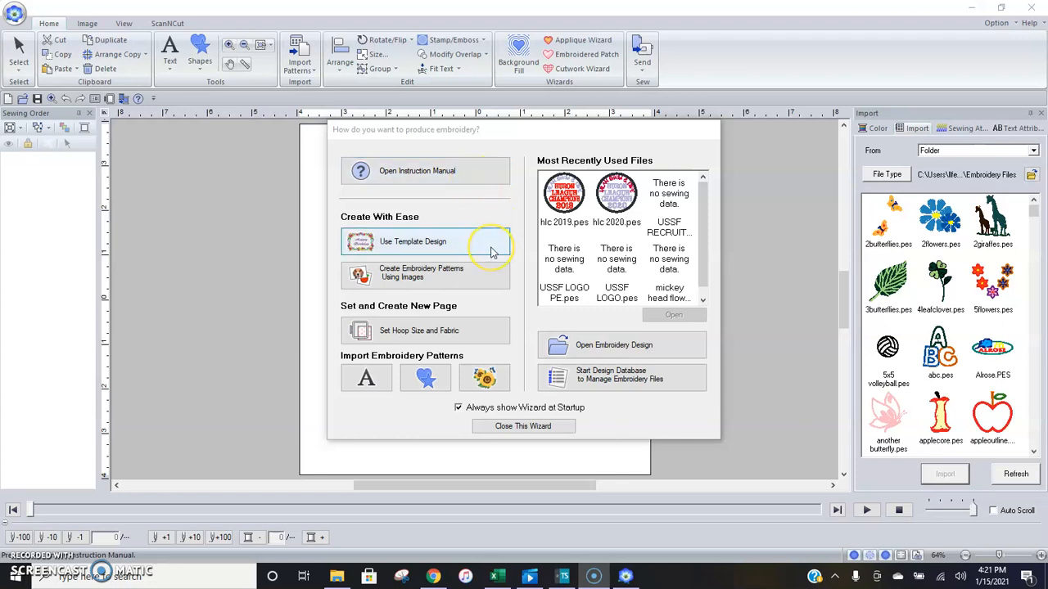
mouse_move(486, 278)
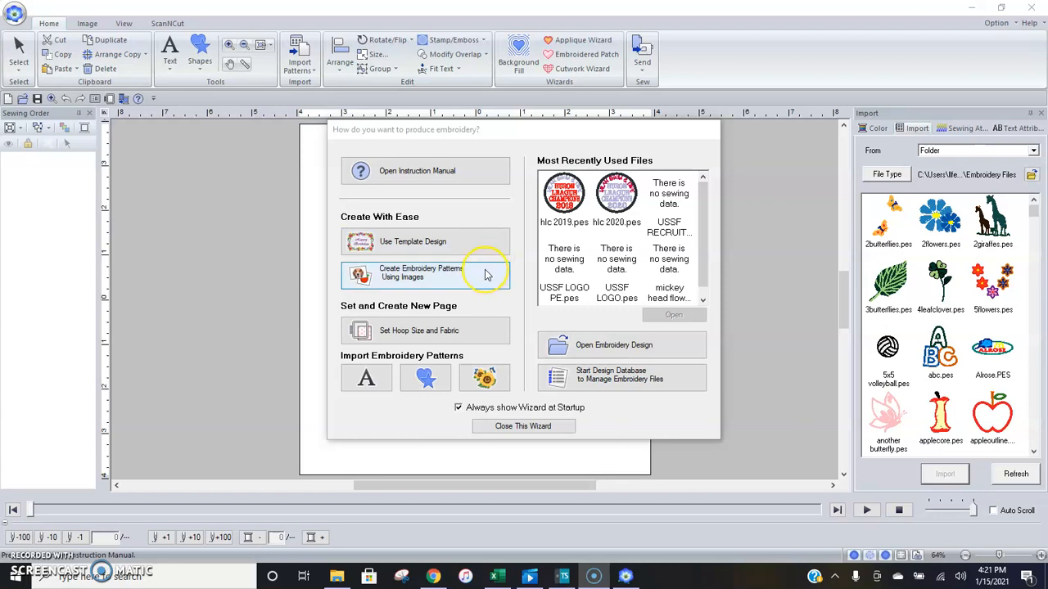
mouse_move(483, 331)
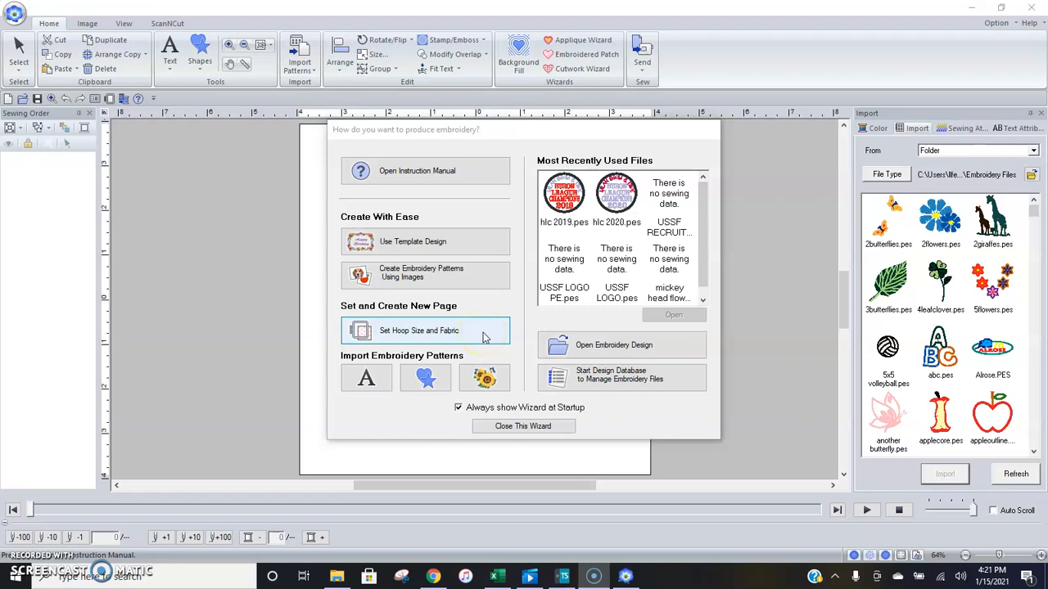
mouse_move(484, 377)
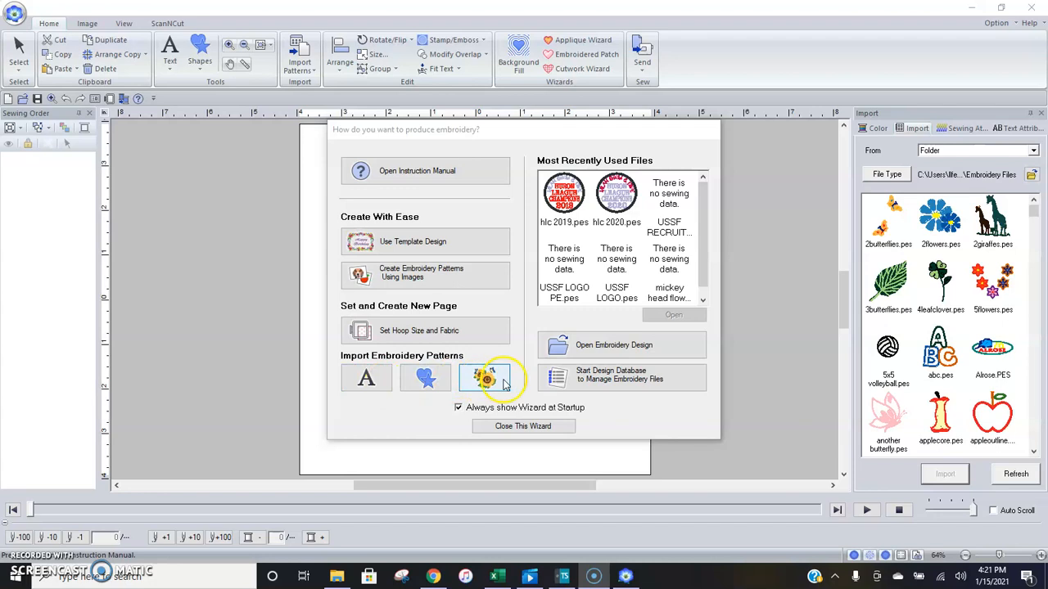
mouse_move(597, 348)
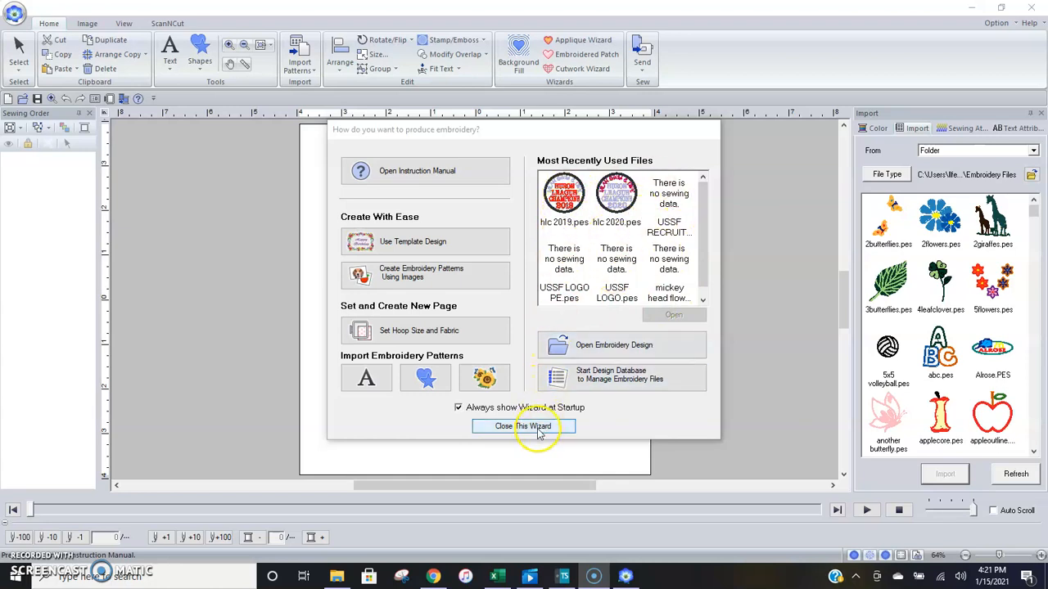
Close the startup wizard to reveal the empty design page
left_click(524, 425)
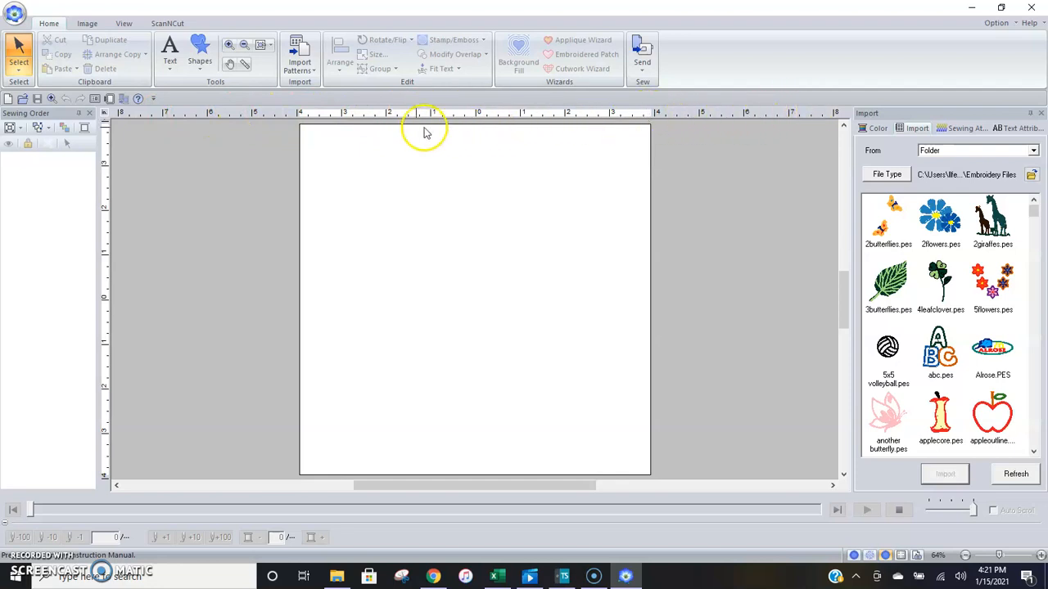
mouse_move(475, 122)
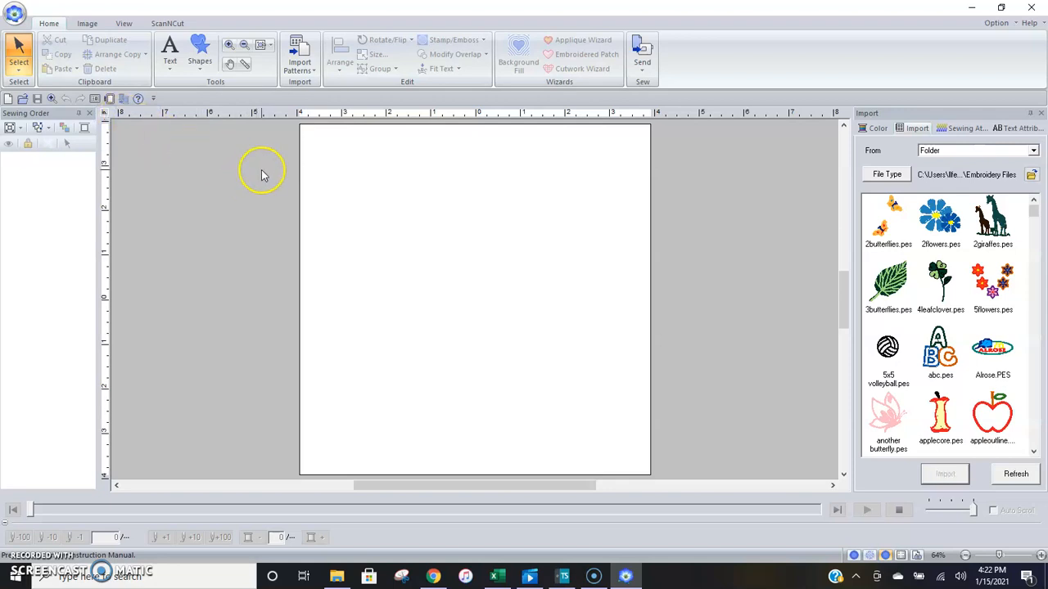
mouse_move(249, 183)
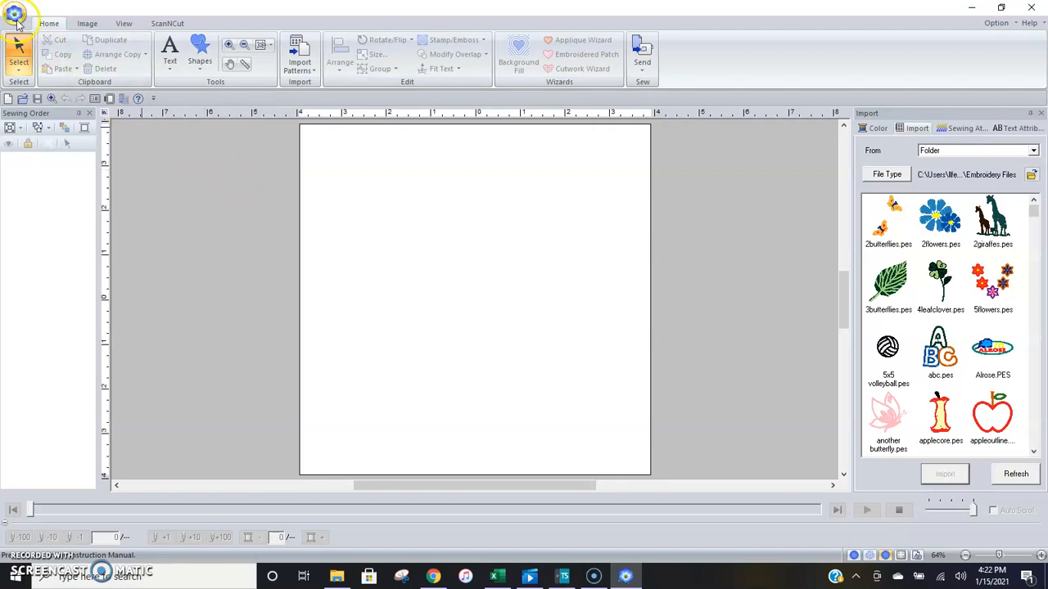
Open Design Settings from the Home menu and select the machine type option
left_click(16, 16)
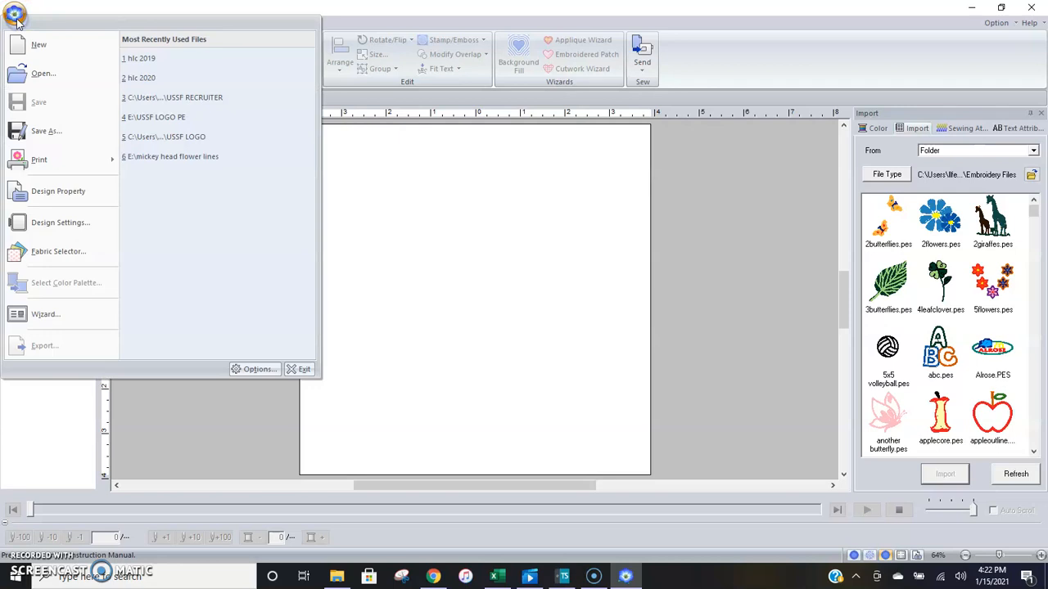
mouse_move(45, 229)
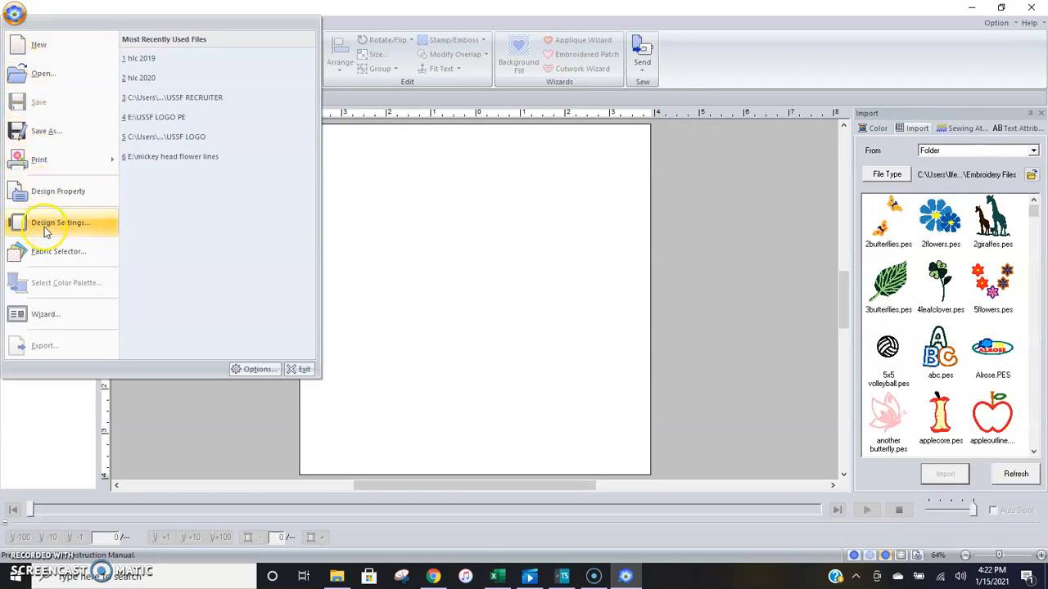
mouse_move(47, 236)
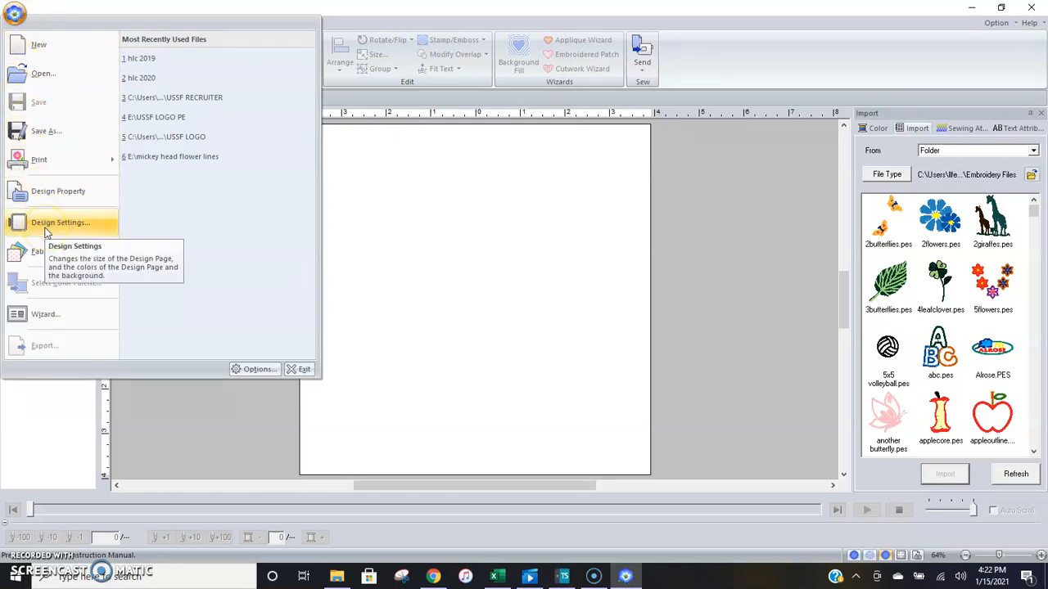
left_click(60, 222)
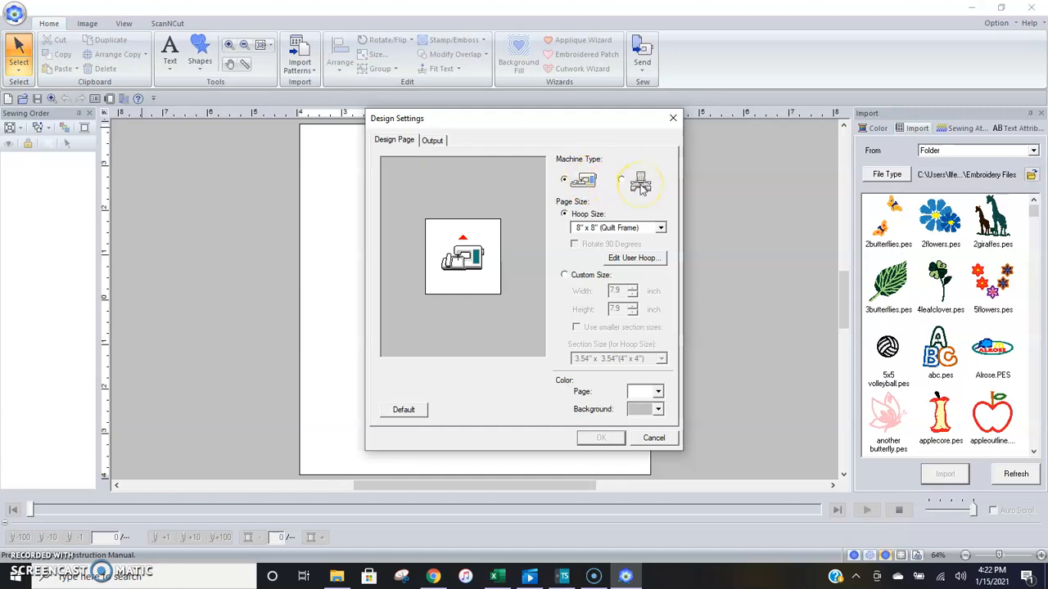
left_click(584, 181)
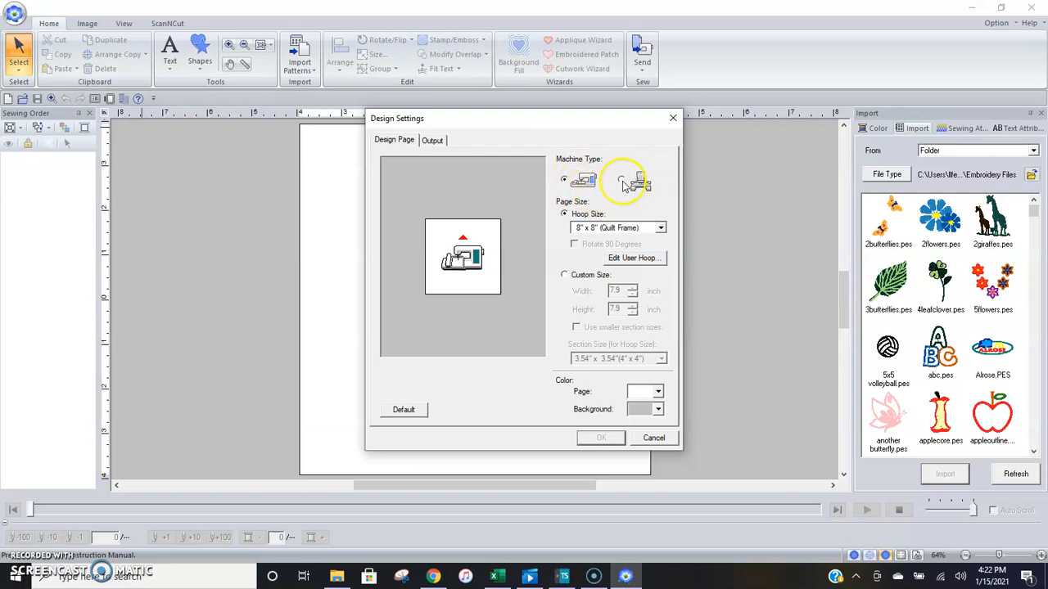
Leave Machine Type on single-needle after toggling multi-needle, and show the hoop size list
left_click(619, 179)
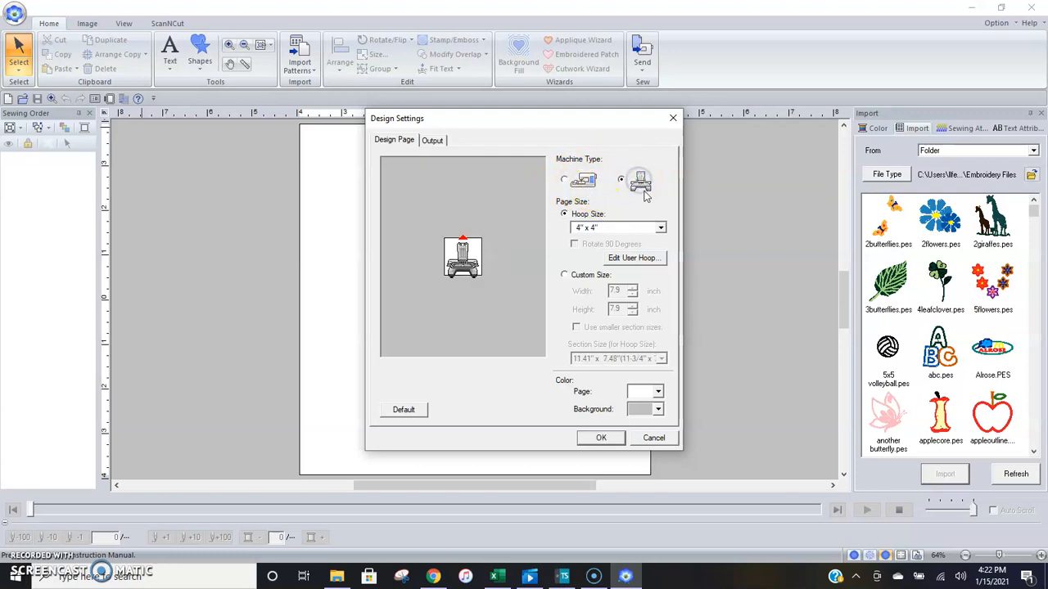
left_click(667, 226)
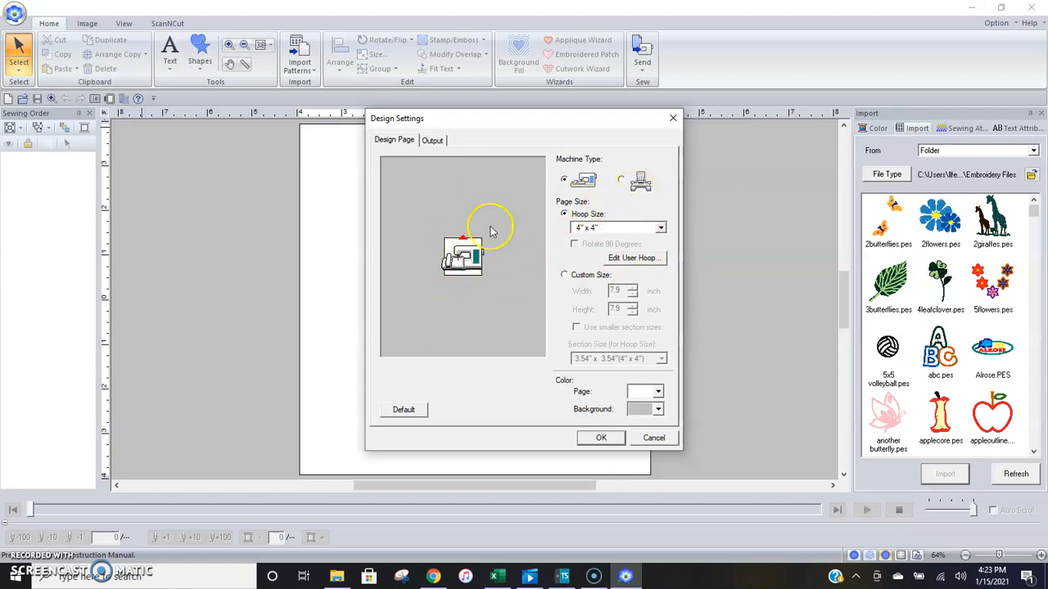
left_click(617, 179)
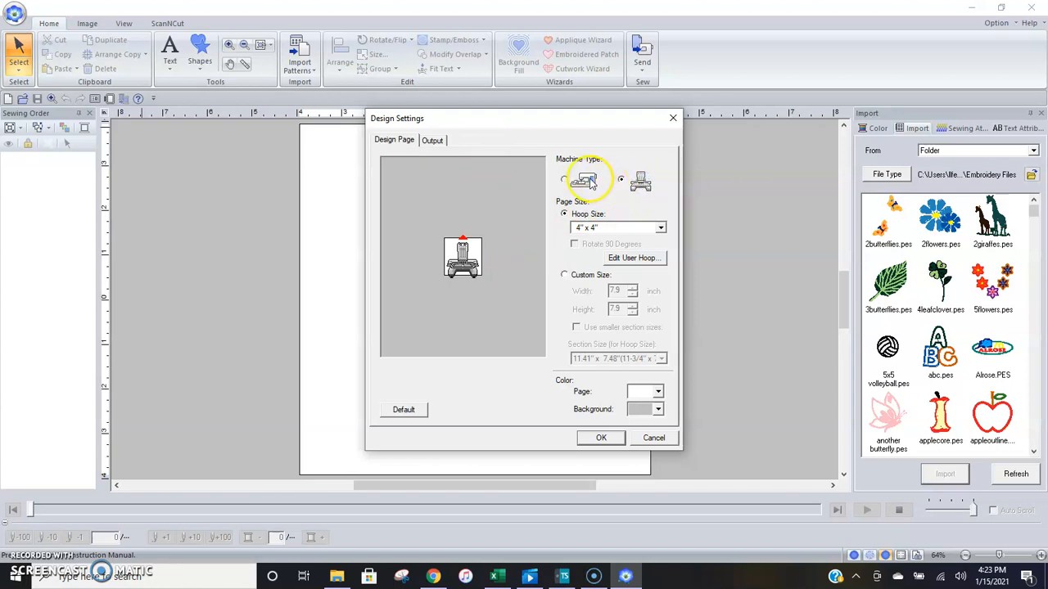
left_click(565, 179)
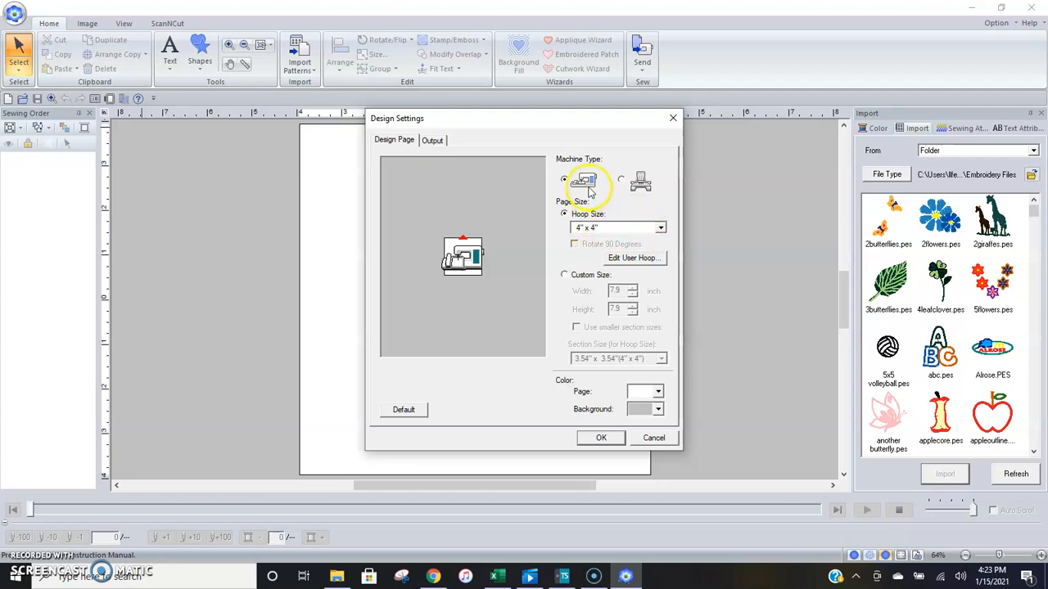
left_click(661, 227)
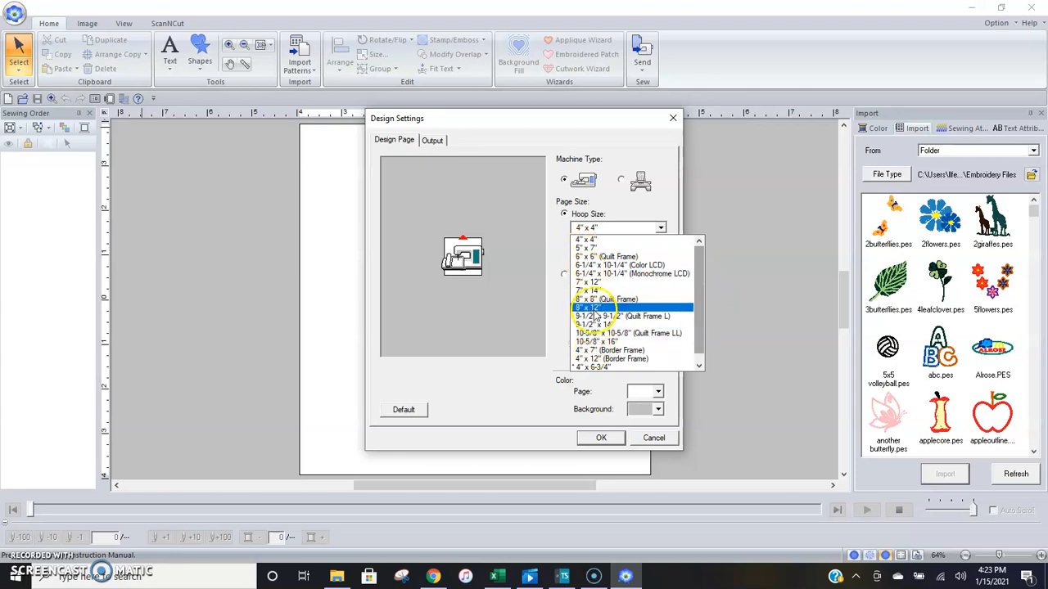
Choose the 5" x 7" hoop and leave Rotate 90 Degrees unticked
left_click(586, 247)
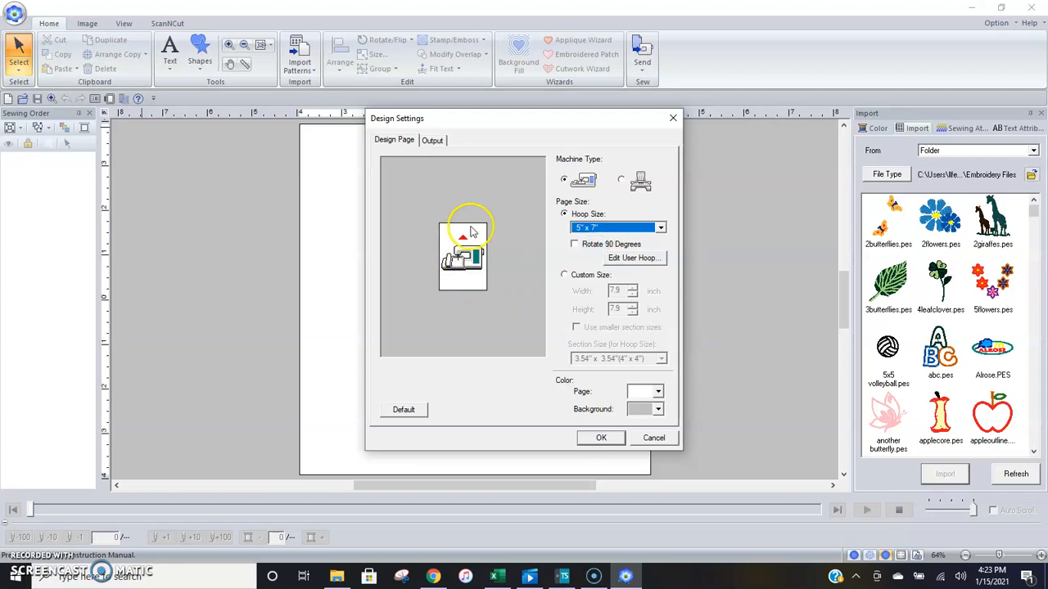
mouse_move(427, 221)
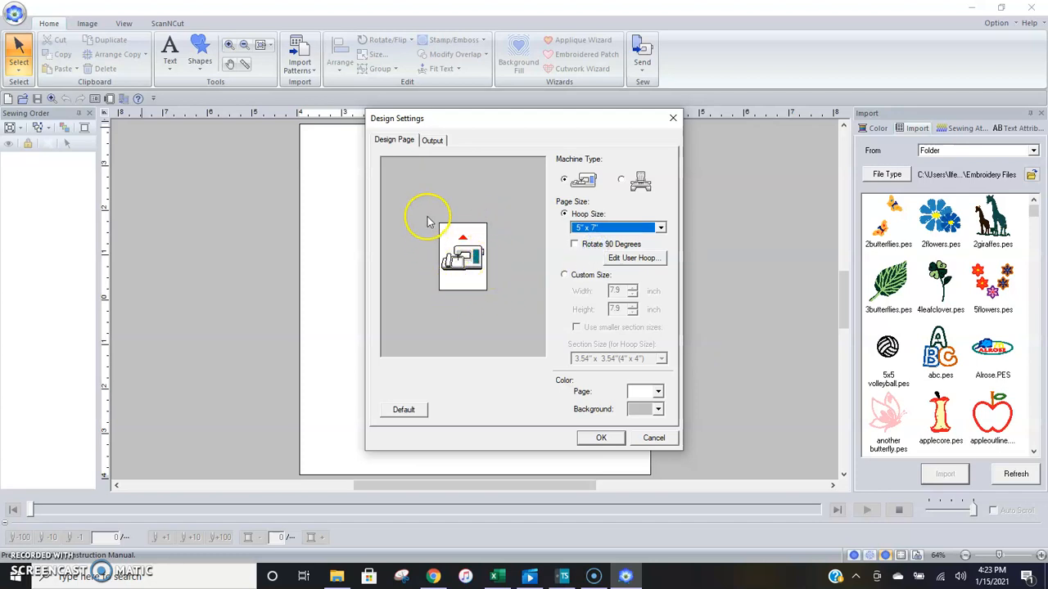
mouse_move(501, 239)
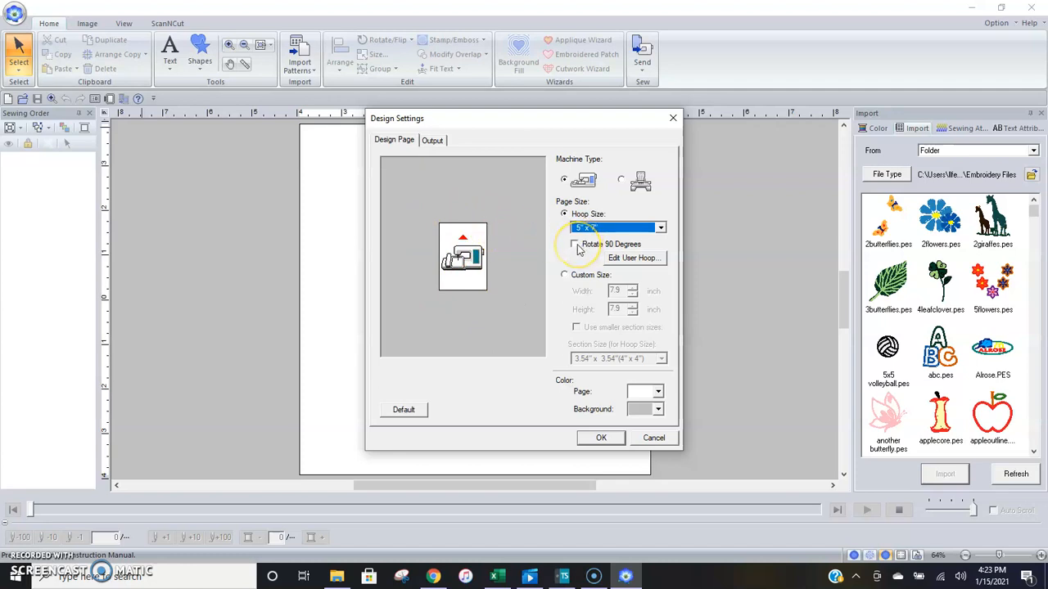
left_click(577, 244)
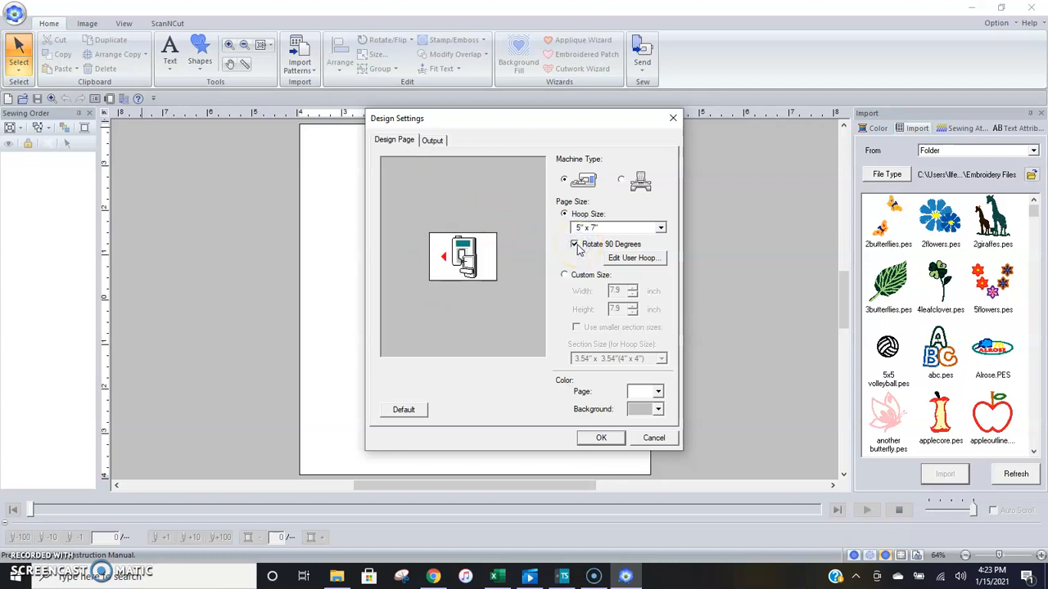
left_click(573, 243)
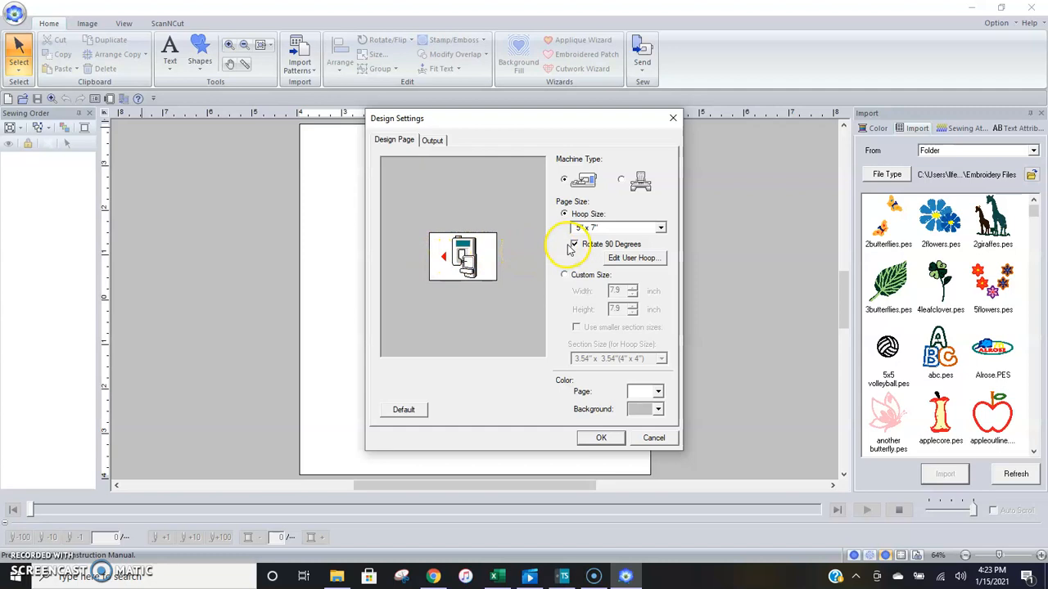
left_click(573, 247)
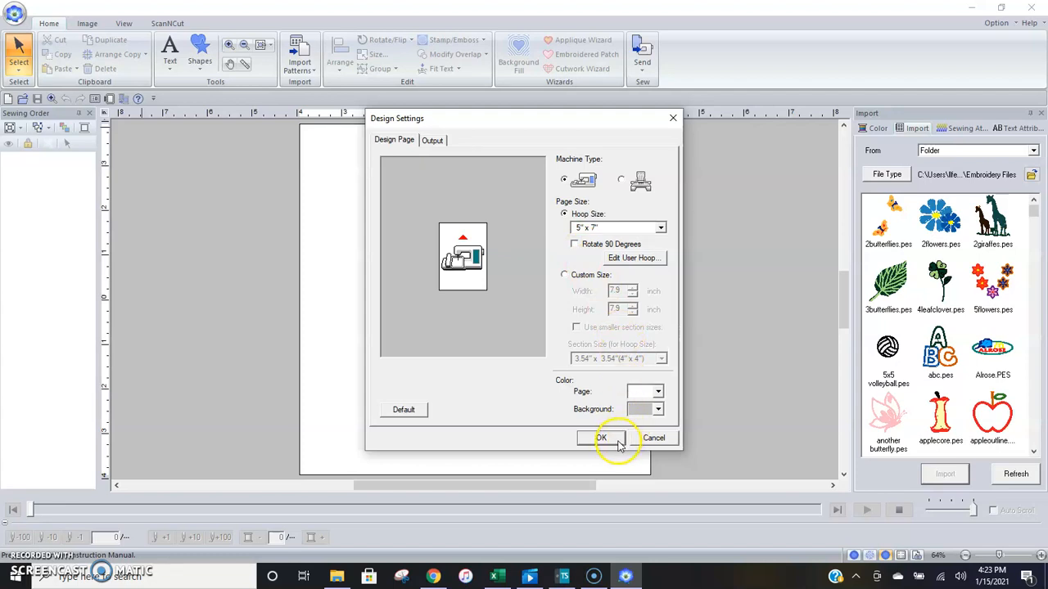
Confirm Design Settings with OK, making the page an upright 5" x 7" hoop
left_click(601, 438)
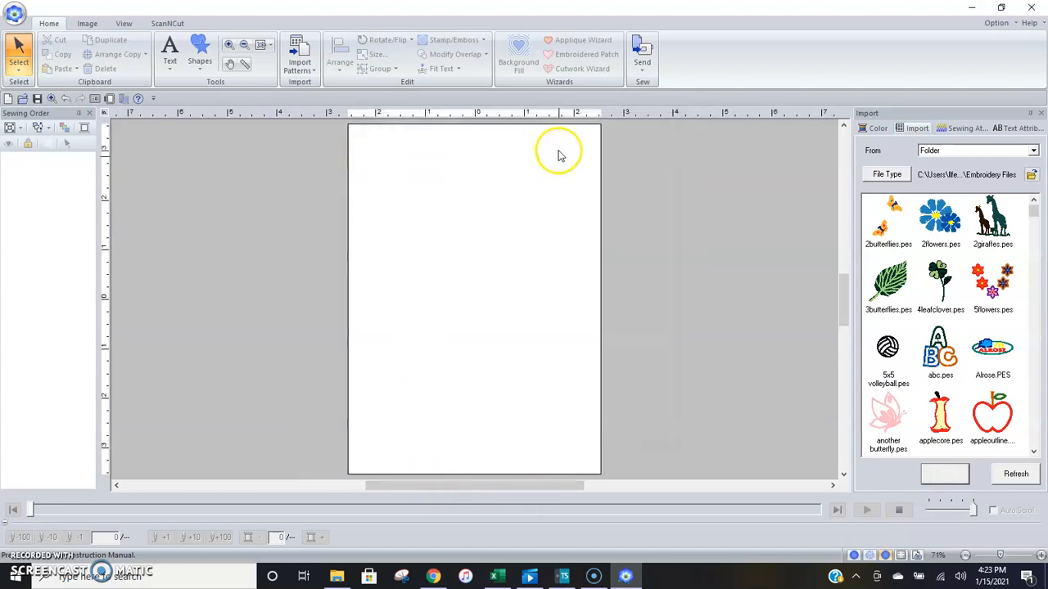
mouse_move(483, 372)
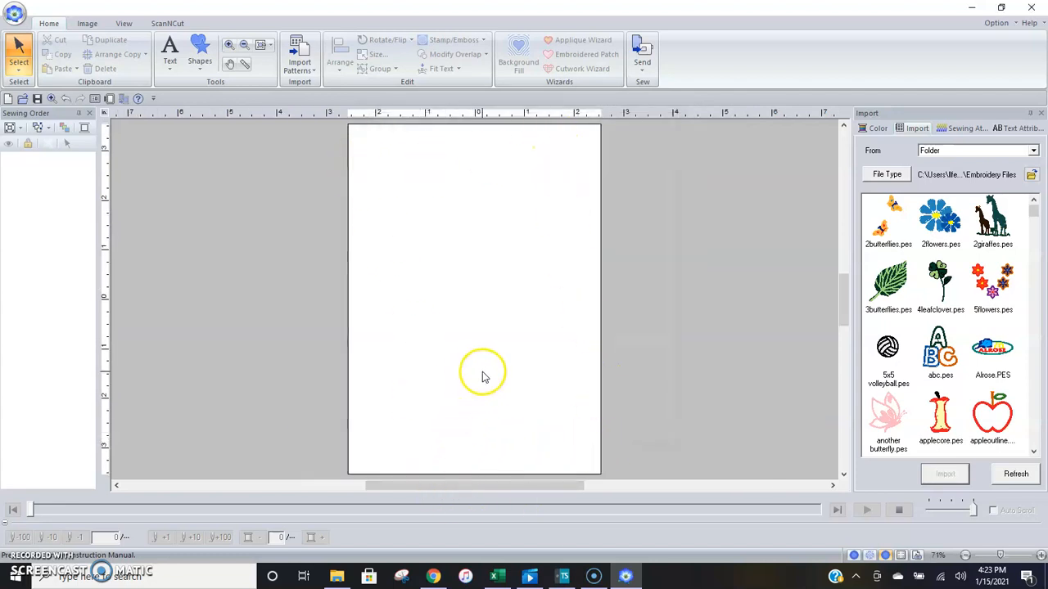
mouse_move(472, 325)
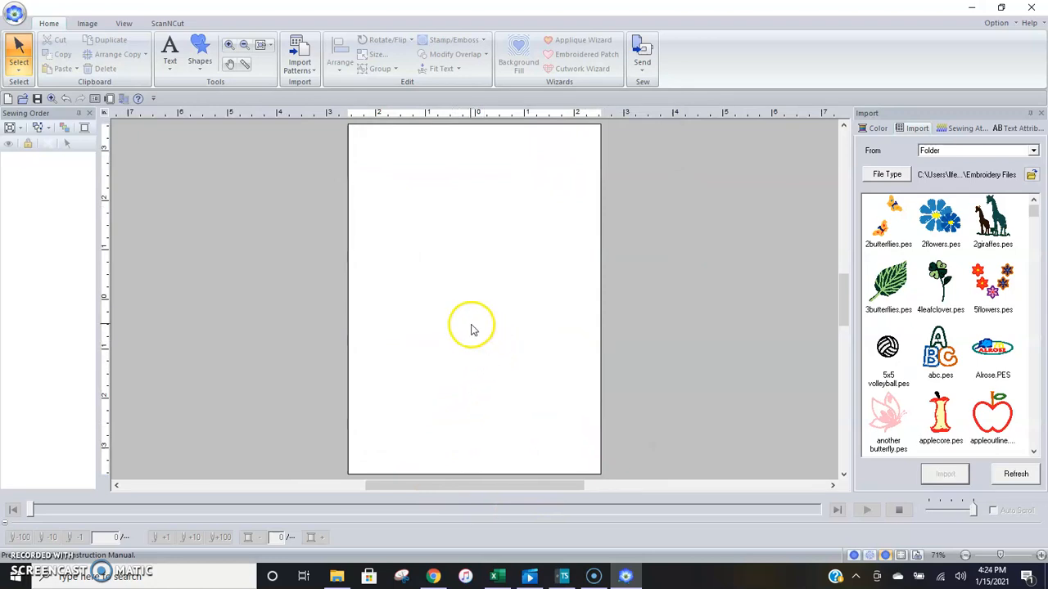
mouse_move(317, 205)
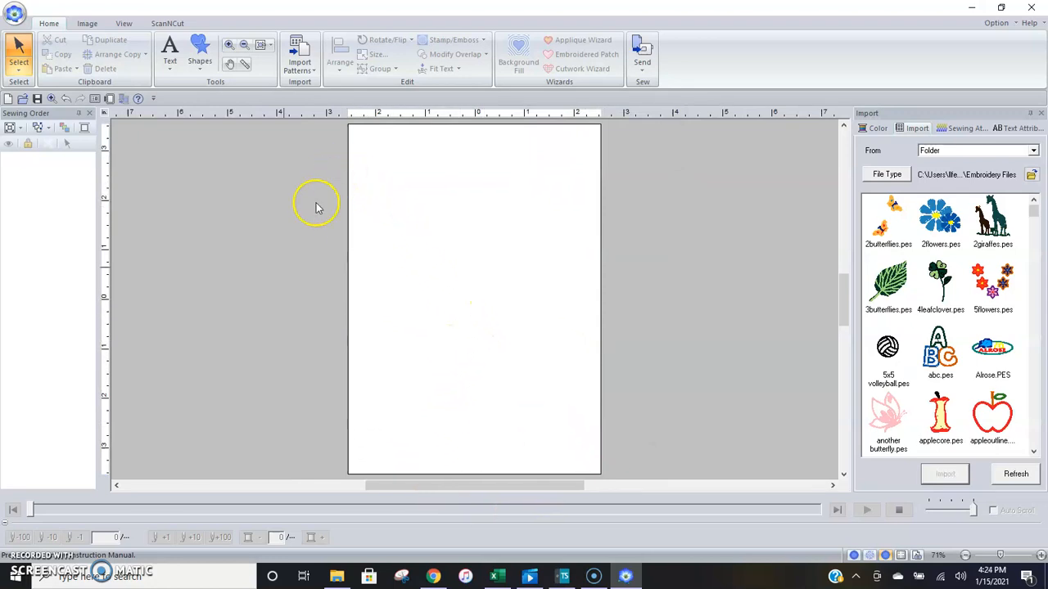